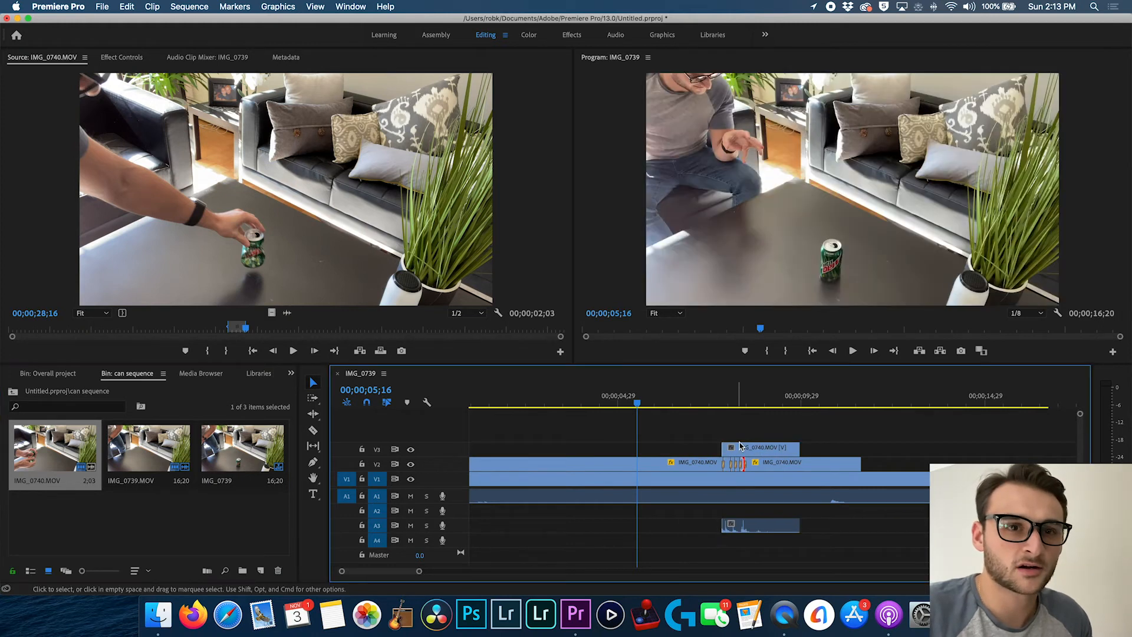
- Unlink the IMG_0740 sound-effect clip, drop its video, and move the crinkle audio onto A3
{"action": "right_click", "coordinate": [729, 445]}
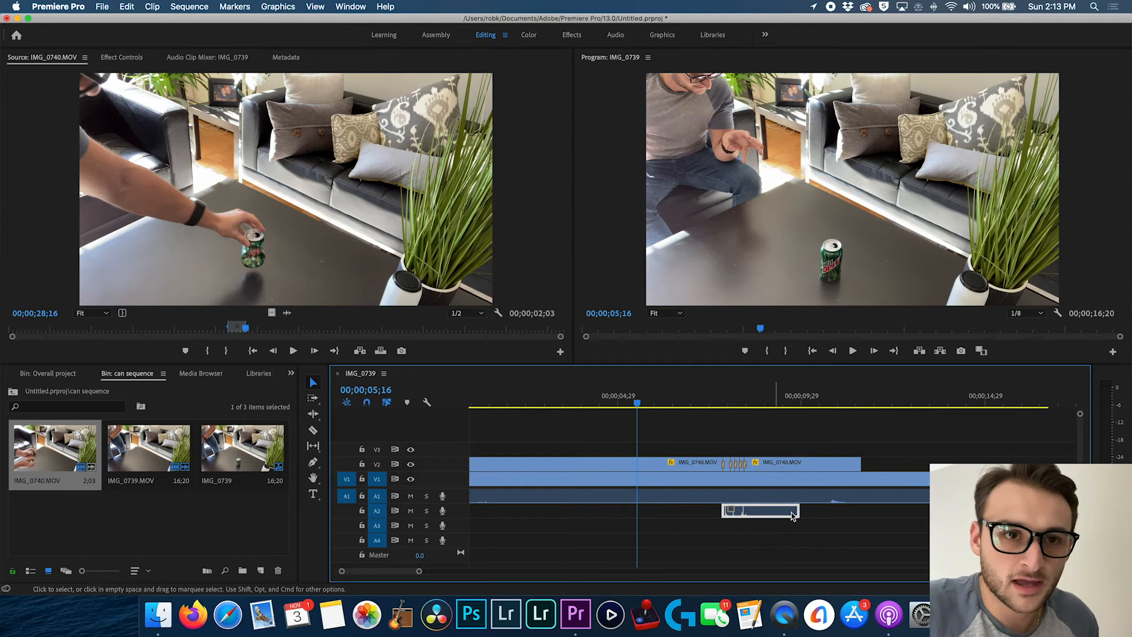
{"action": "left_click_drag", "start_coordinate": [800, 510], "coordinate": [776, 521]}
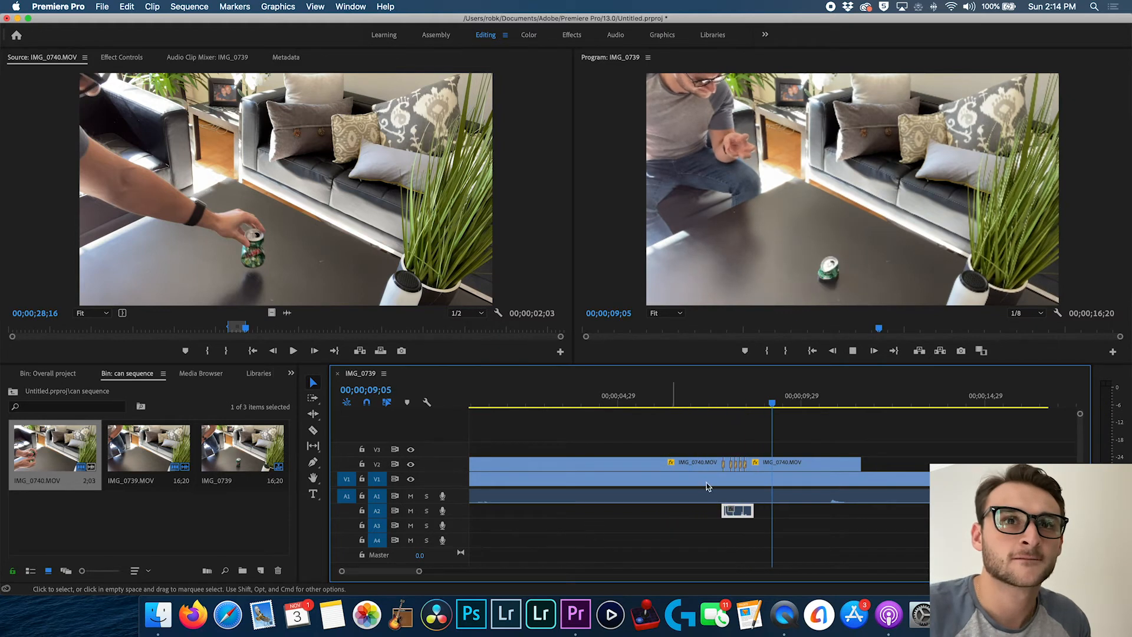
{"action": "left_click", "coordinate": [741, 404]}
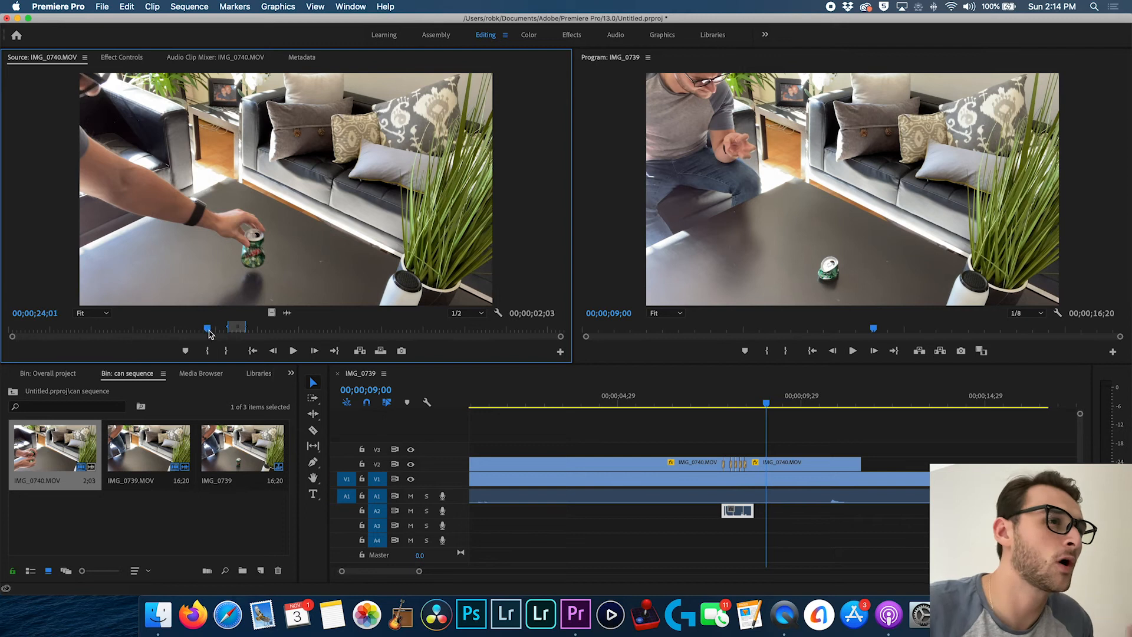
- Scrub IMG_0740.MOV in the Source Monitor to locate a shorter crinkle section for the 9-second mark
{"action": "left_click_drag", "start_coordinate": [207, 329], "coordinate": [153, 329]}
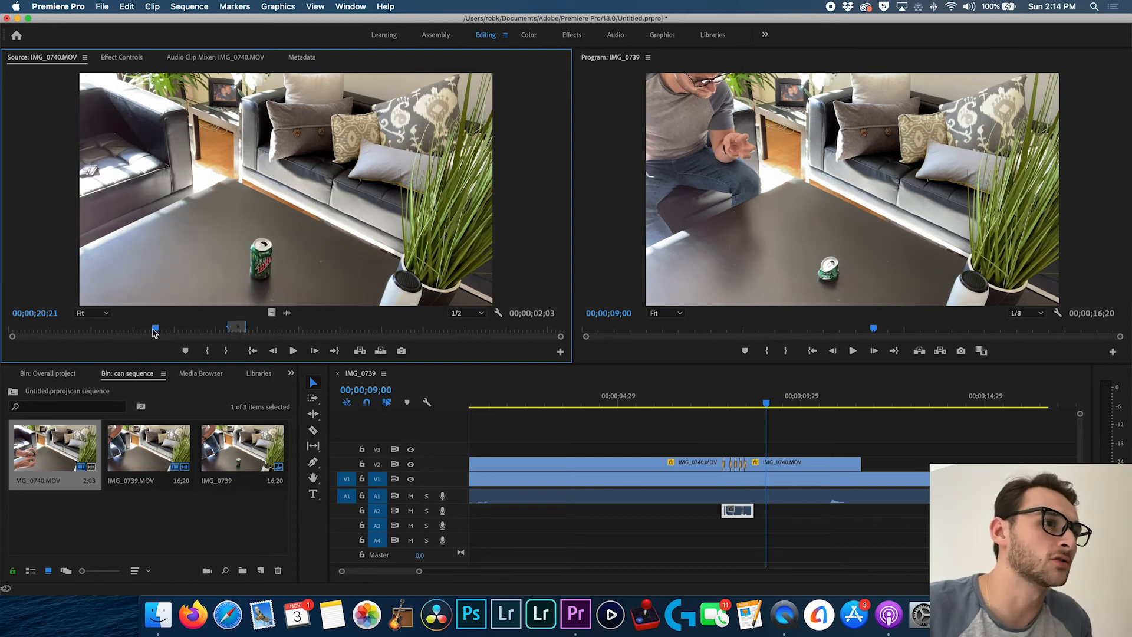
{"action": "left_click_drag", "start_coordinate": [153, 330], "coordinate": [86, 330]}
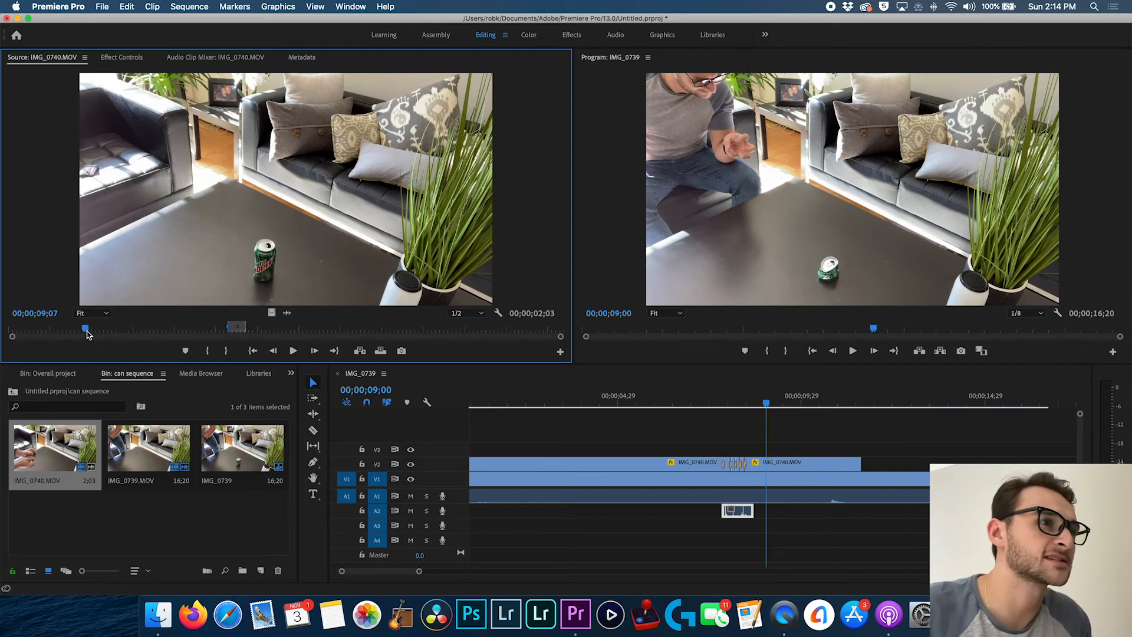
{"action": "left_click_drag", "start_coordinate": [86, 330], "coordinate": [140, 330]}
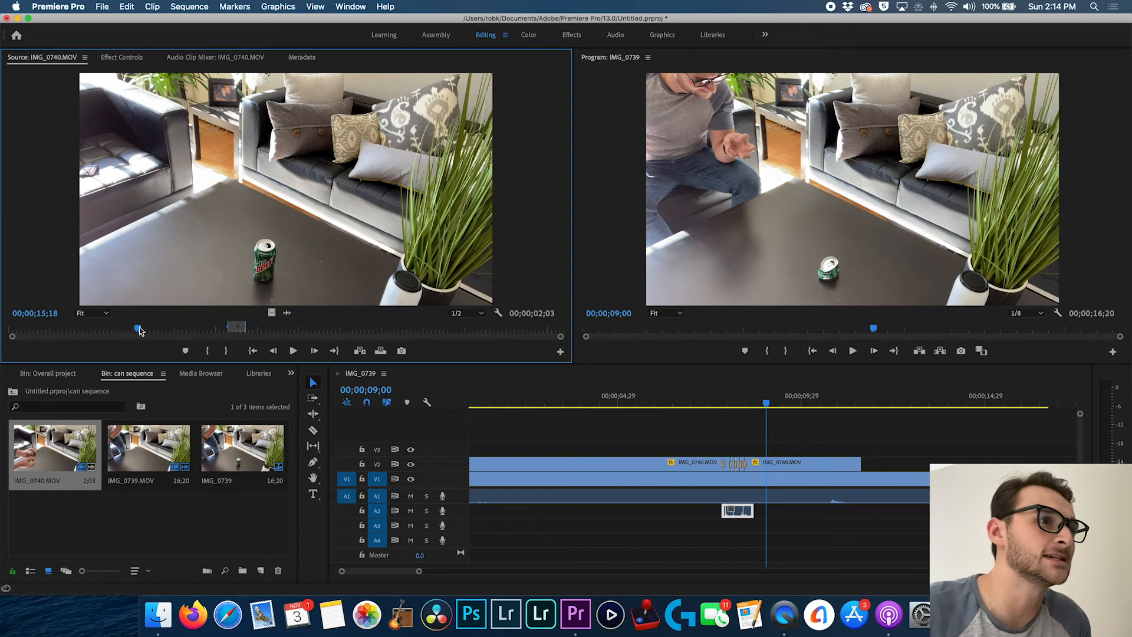
{"action": "left_click_drag", "start_coordinate": [139, 330], "coordinate": [143, 330]}
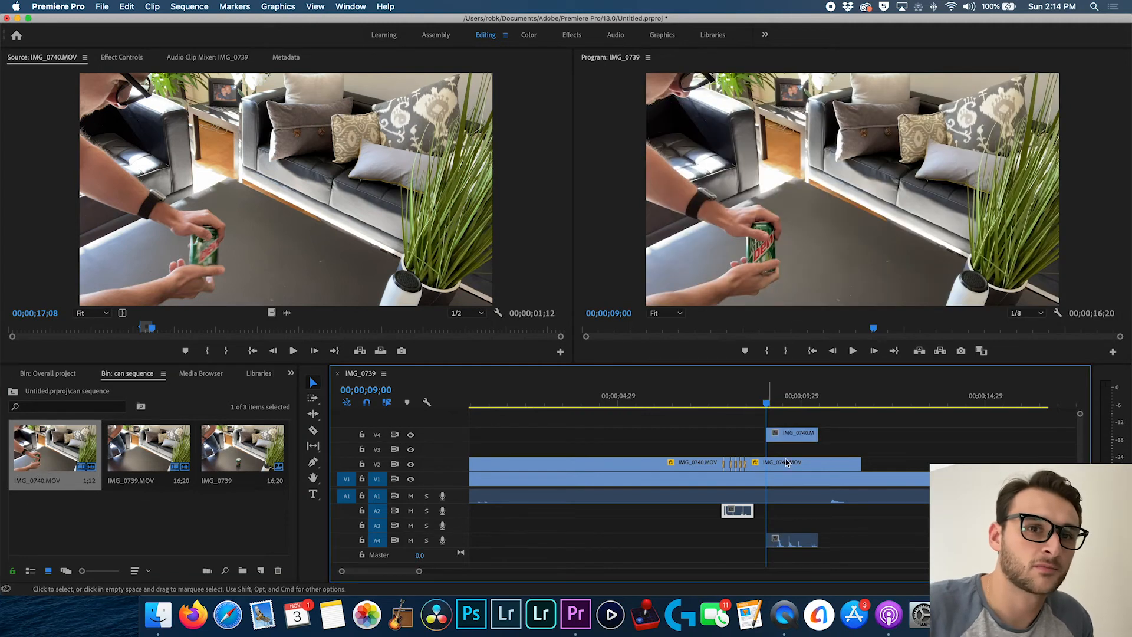
- Unlink the second IMG_0740 clip, discard its V4 video, and slide its crinkle audio along A3 to the crush moment
{"action": "right_click", "coordinate": [786, 462]}
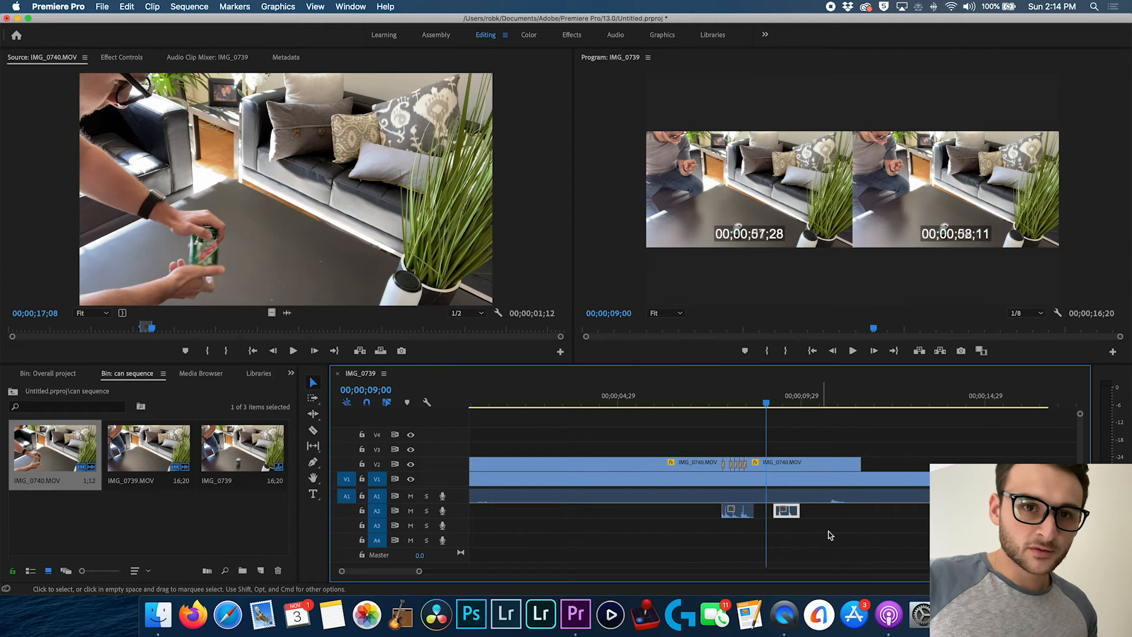
{"action": "left_click_drag", "start_coordinate": [786, 511], "coordinate": [767, 511]}
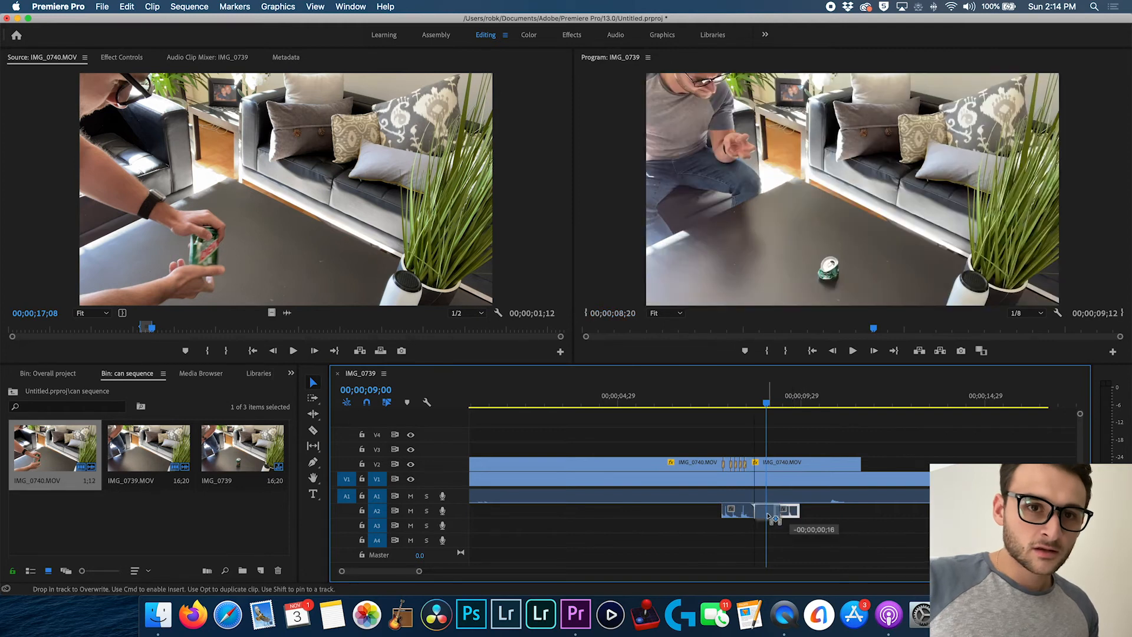